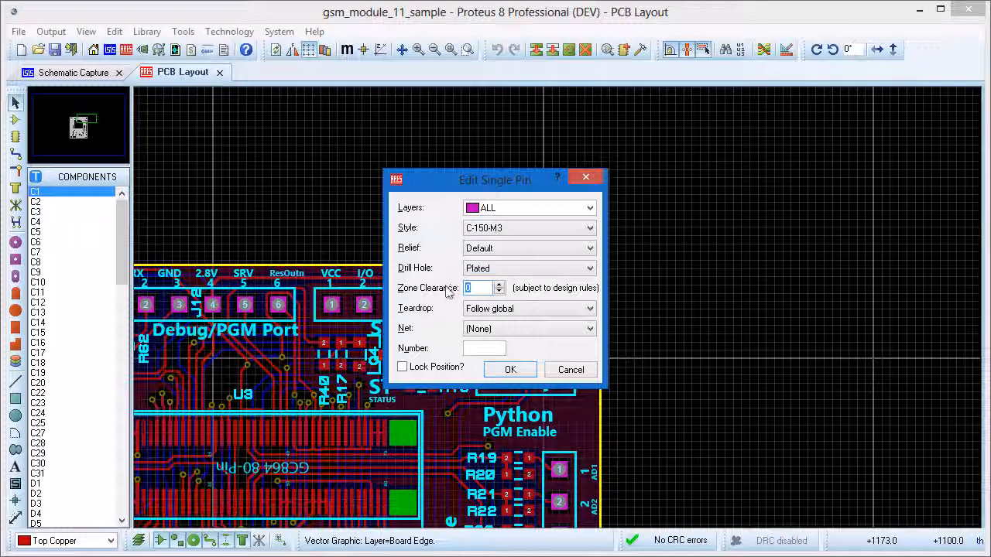
Set the single pin's zone clearance to 30th and confirm the pin edit
{"action": "type", "text": "30th"}
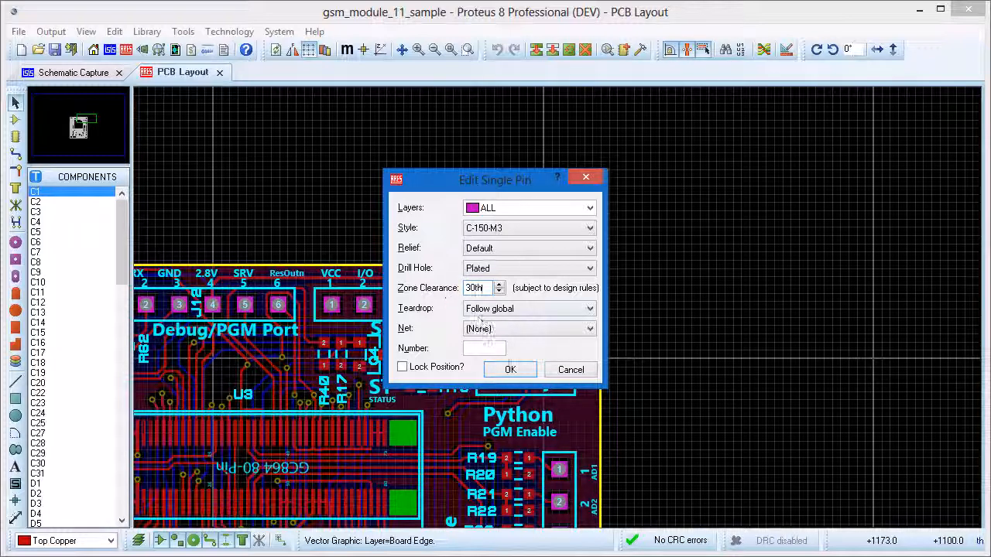
{"action": "left_click", "coordinate": [511, 368]}
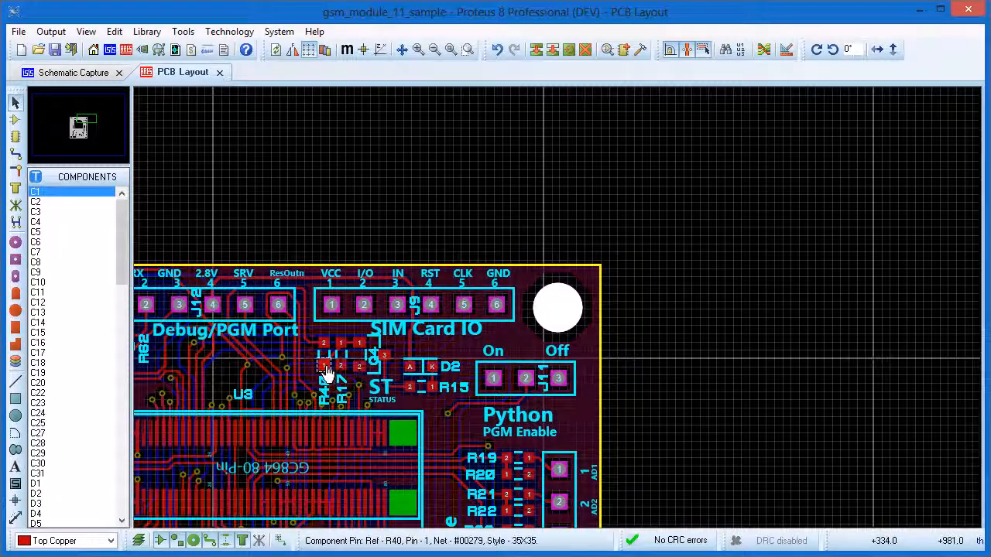
Review and confirm the component properties of R40, then of R17
{"action": "right_click", "coordinate": [324, 365]}
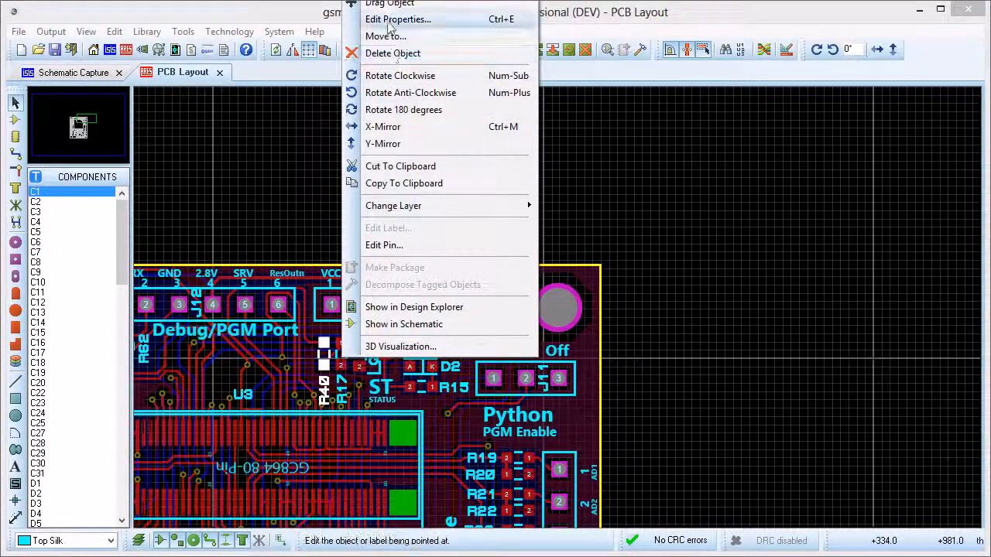
{"action": "left_click", "coordinate": [397, 18]}
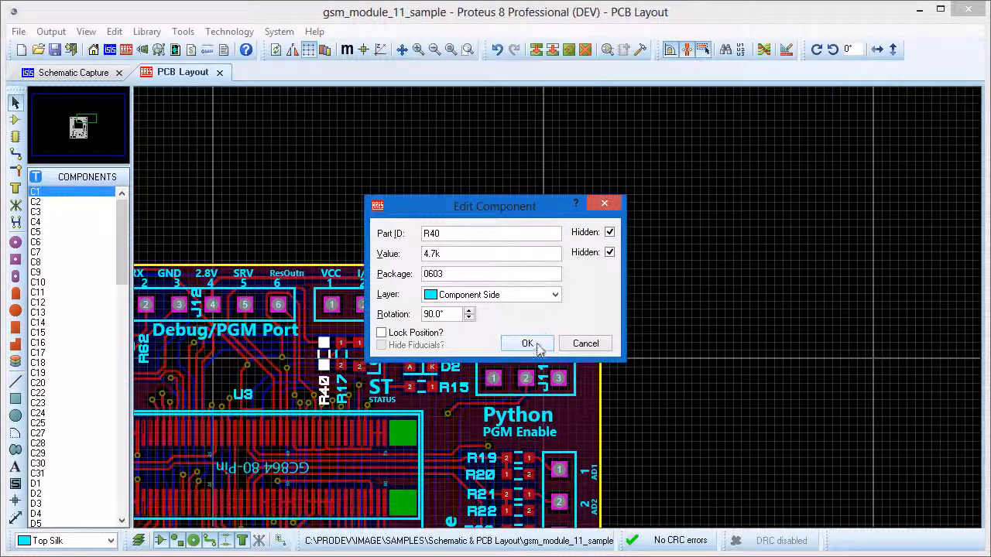
{"action": "left_click", "coordinate": [526, 343]}
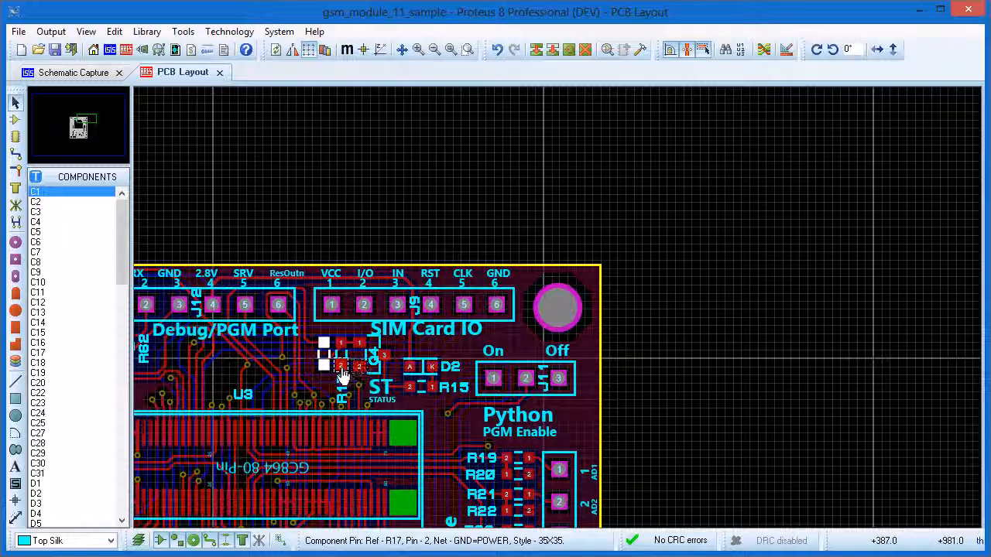
{"action": "double_click", "coordinate": [340, 369]}
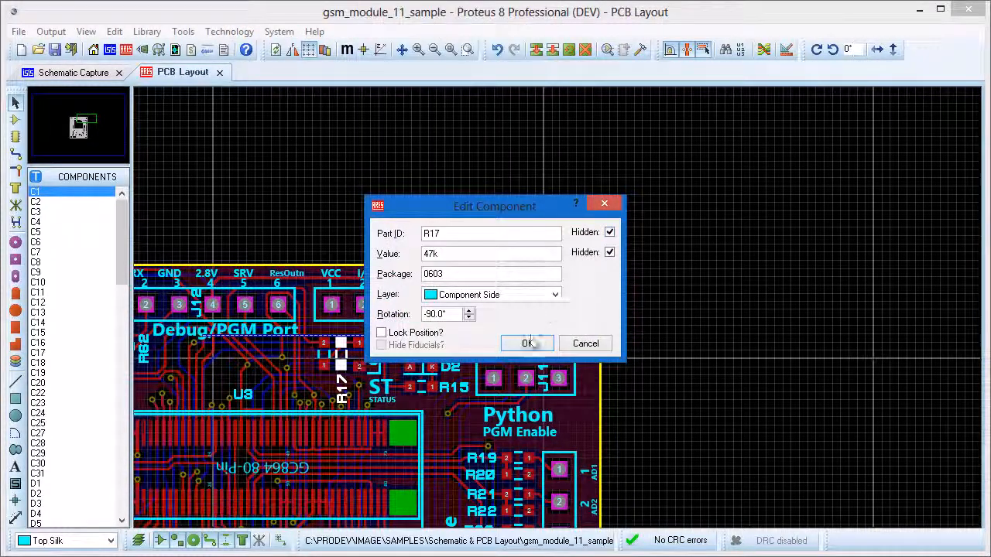
{"action": "left_click", "coordinate": [527, 343]}
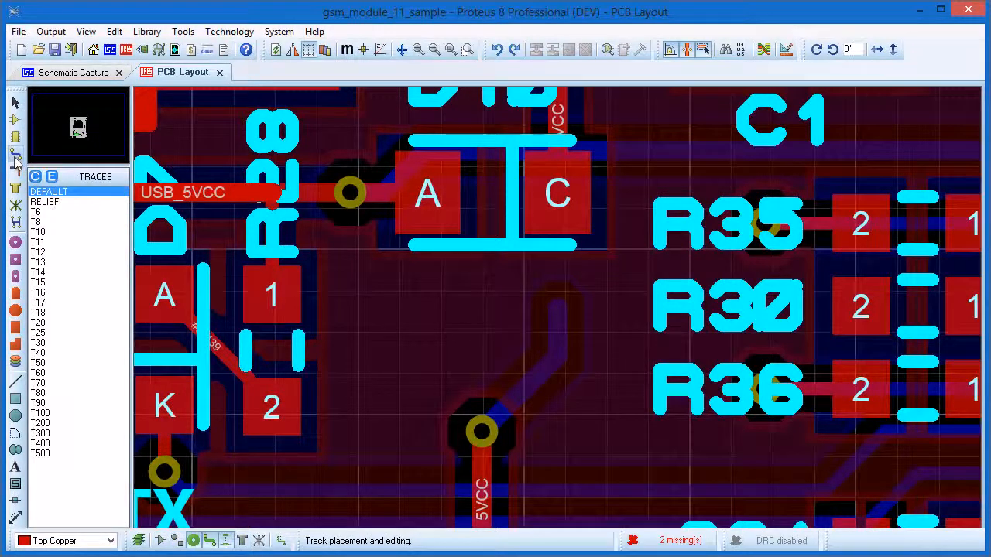
Route a track between the unconnected pads, leaving one missing connection
{"action": "left_click_drag", "start_coordinate": [480, 431], "coordinate": [560, 302]}
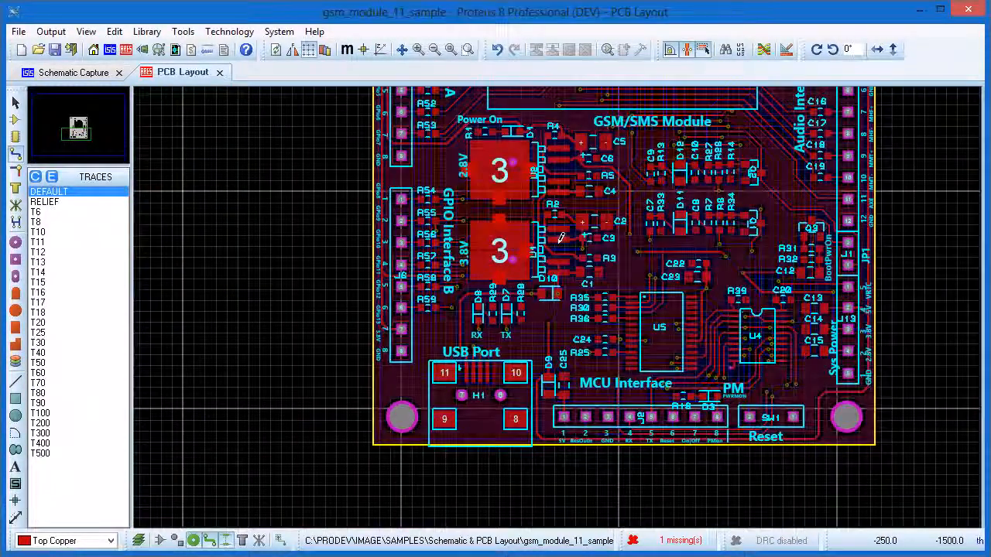
In the Global Part Annotator, order the first side bottom to top and second side left to right
{"action": "left_click", "coordinate": [183, 30]}
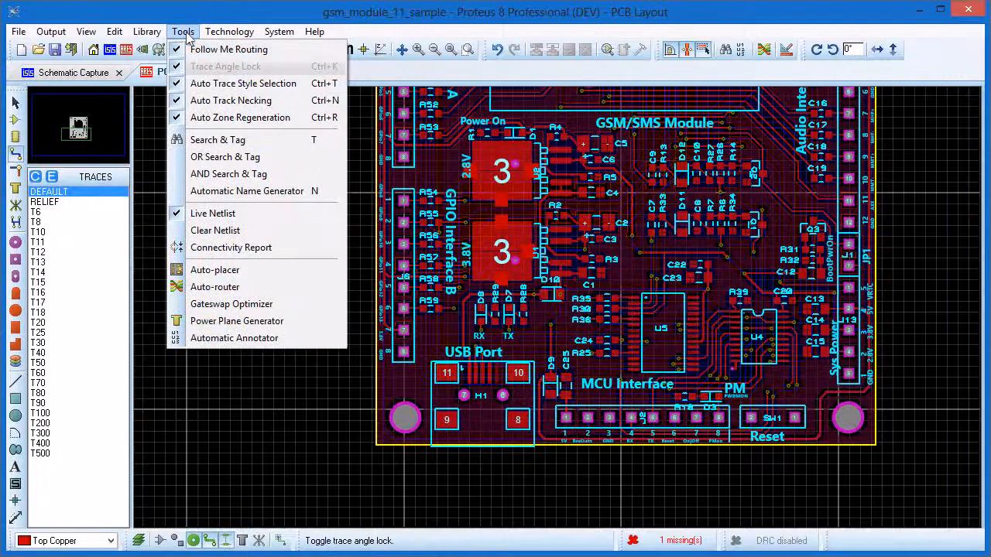
{"action": "left_click", "coordinate": [236, 337]}
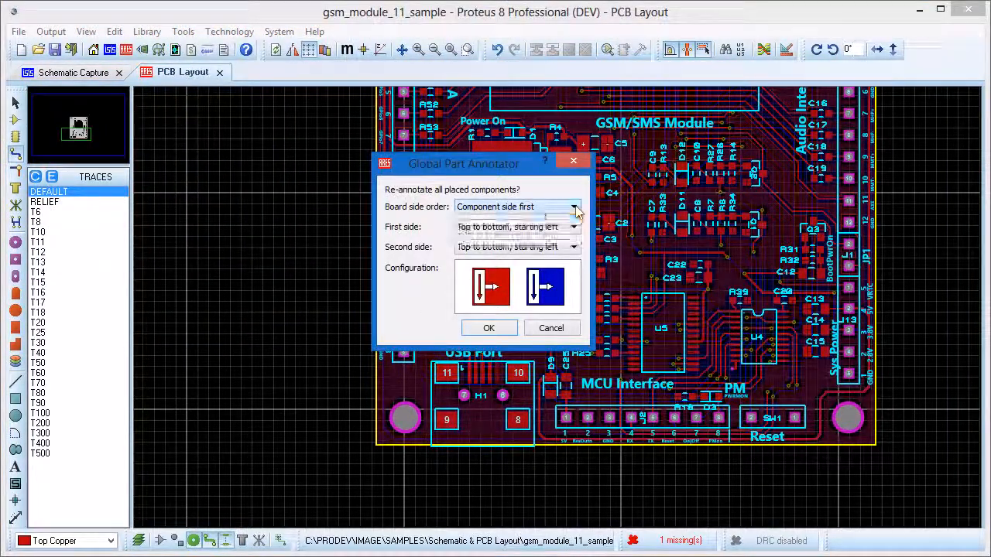
{"action": "left_click", "coordinate": [573, 226]}
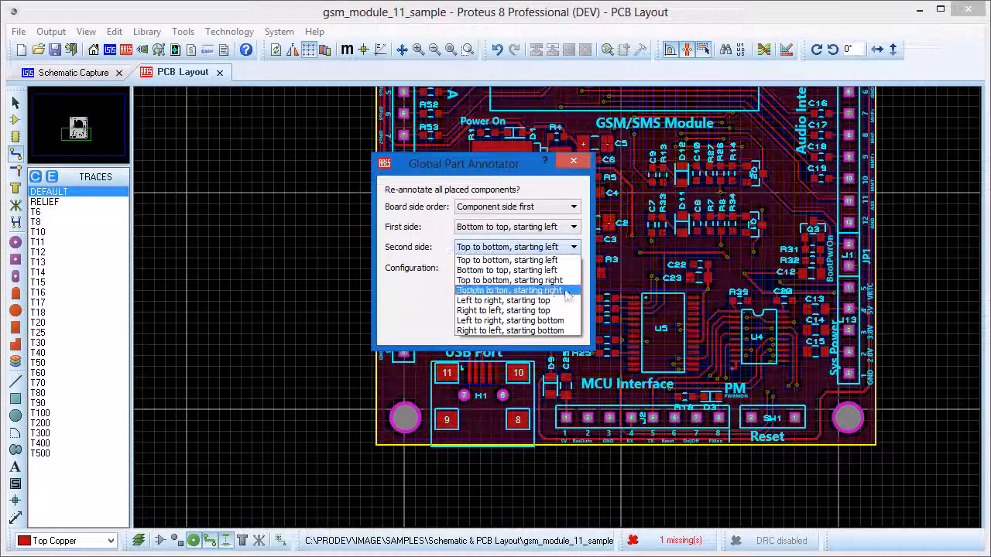
{"action": "left_click", "coordinate": [504, 301]}
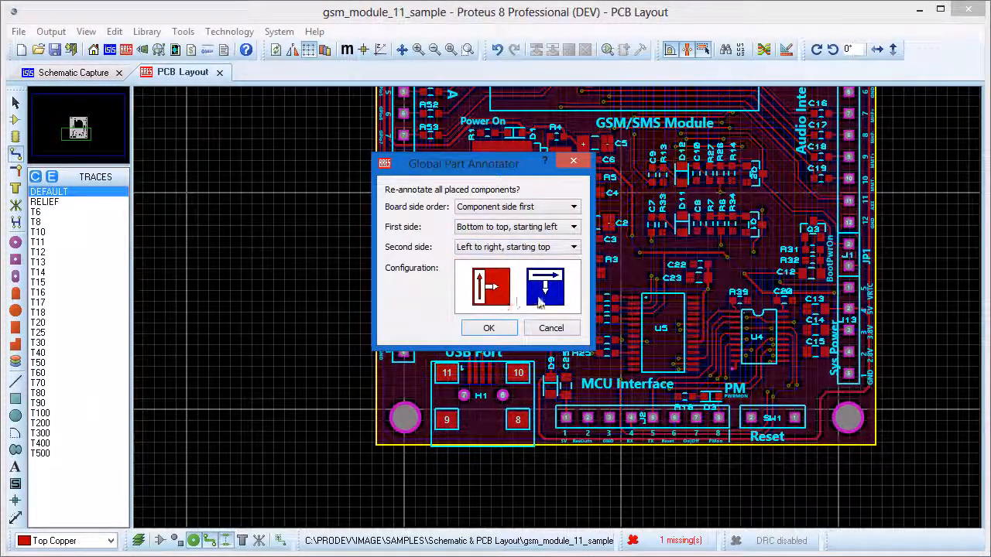
{"action": "left_click", "coordinate": [490, 329]}
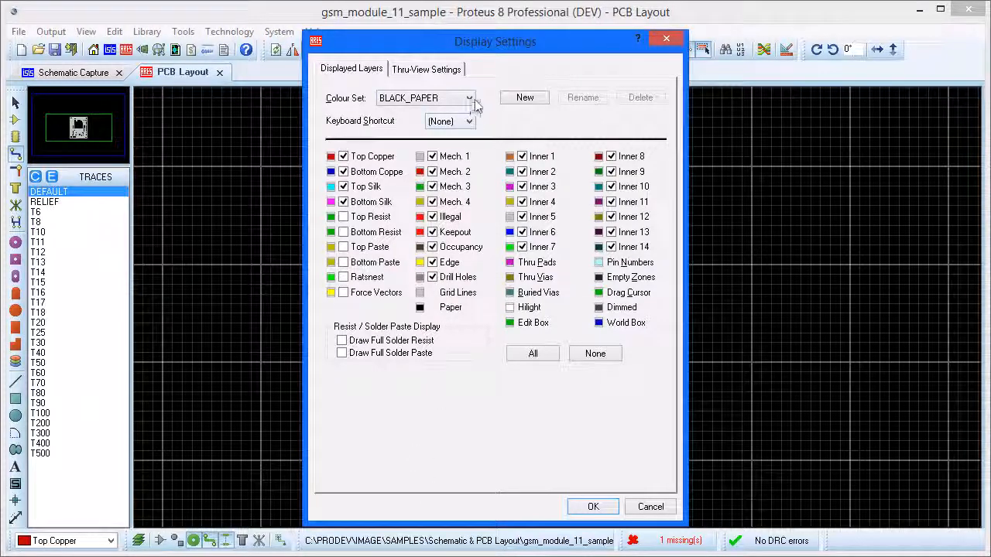
Define a TOP colour set with shortcut 2 showing top layers, top resist and full solder resist
{"action": "left_click", "coordinate": [523, 96]}
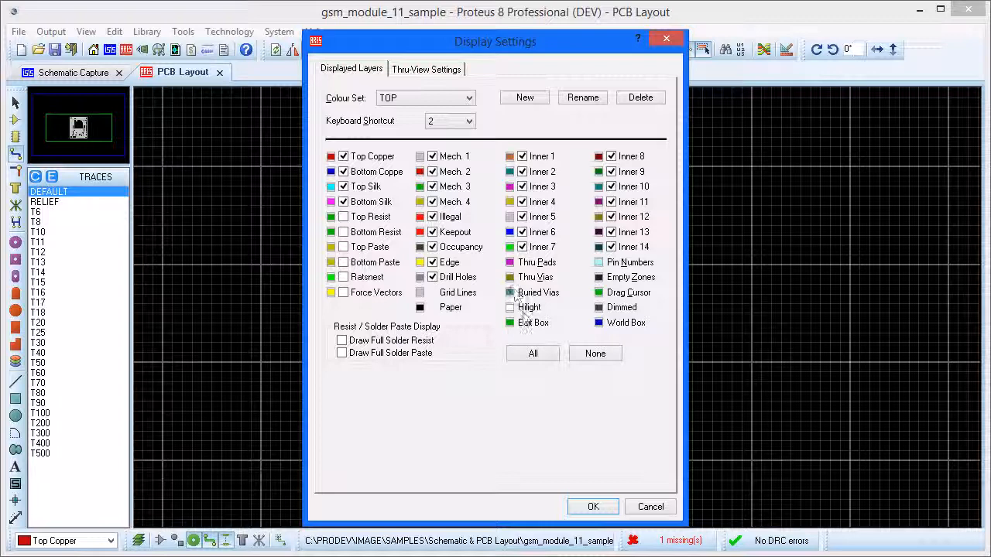
{"action": "left_click", "coordinate": [595, 353]}
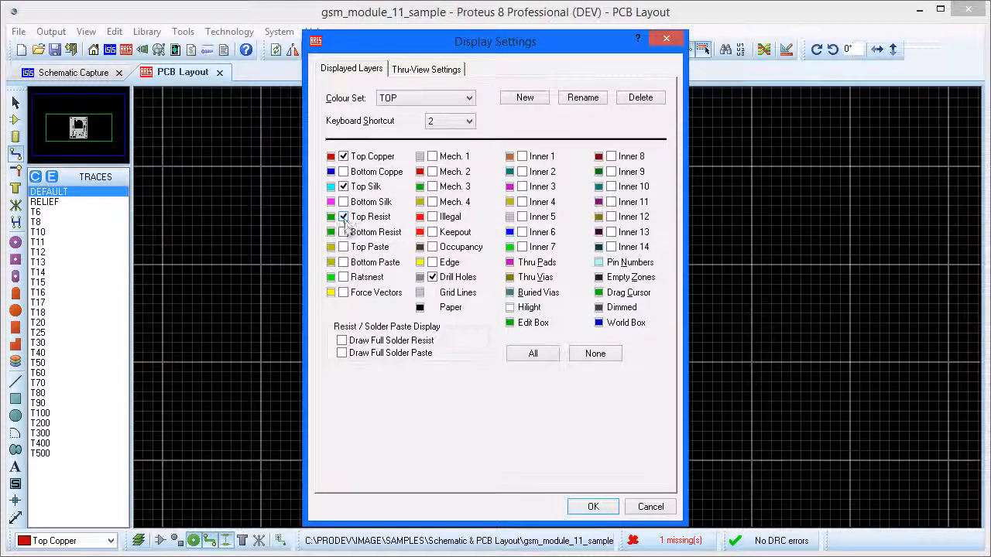
{"action": "left_click", "coordinate": [344, 246]}
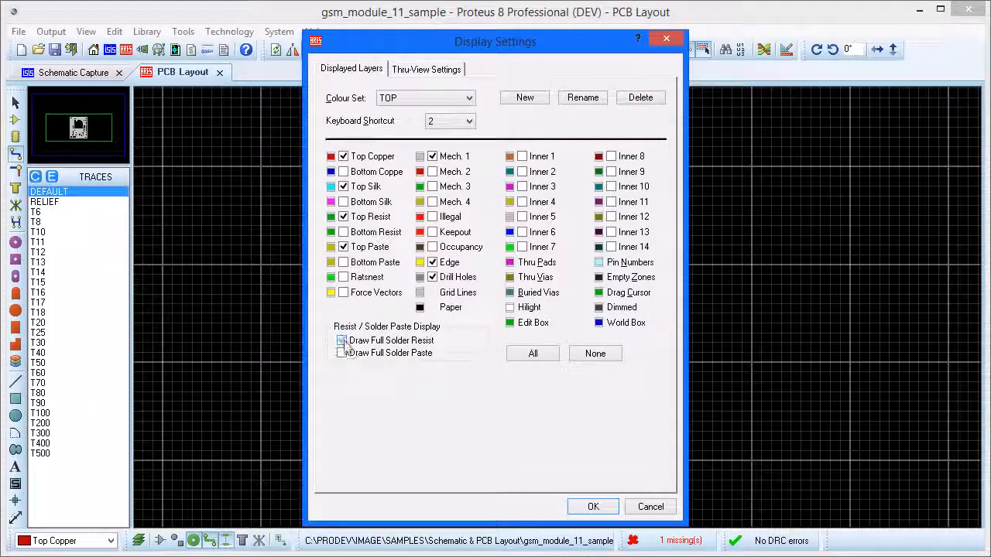
{"action": "left_click", "coordinate": [468, 98]}
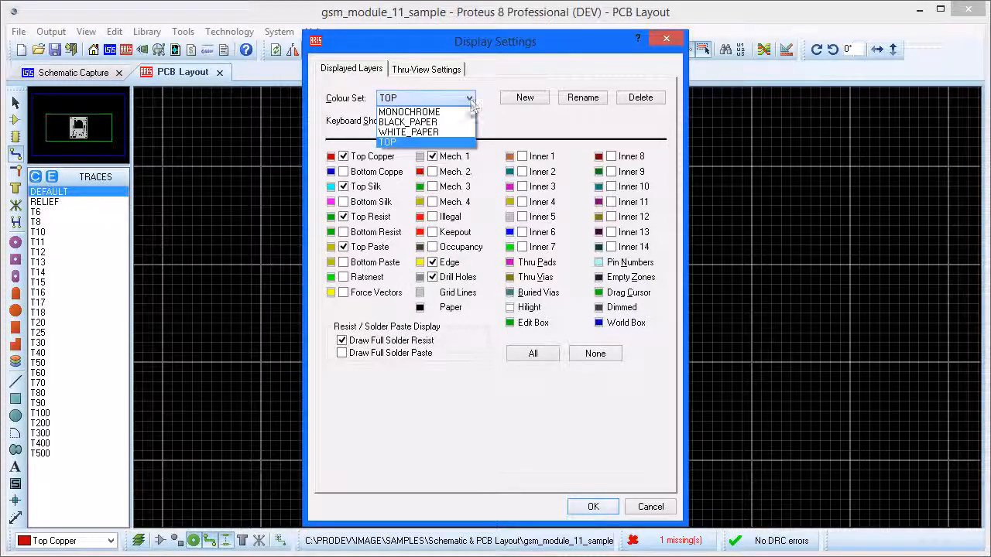
{"action": "left_click", "coordinate": [409, 123]}
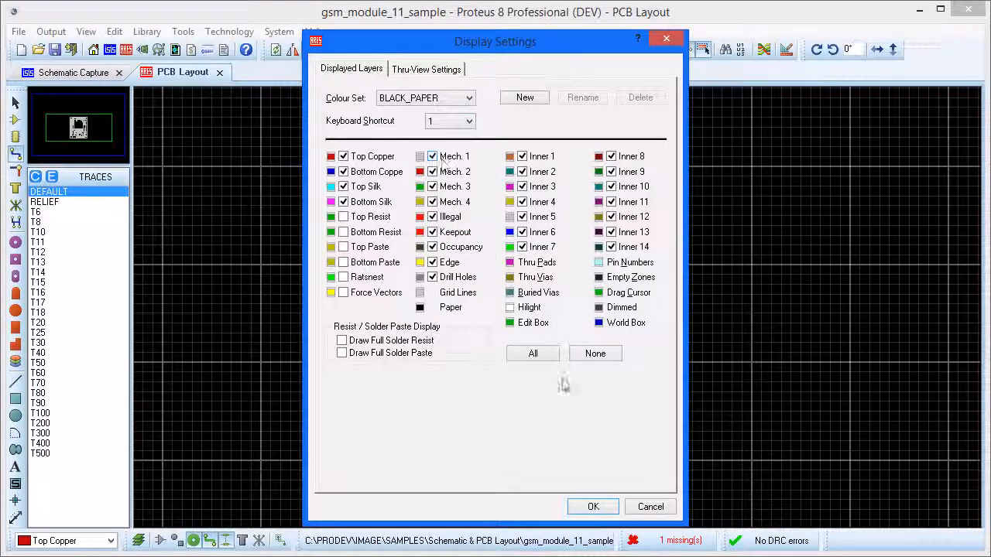
{"action": "left_click", "coordinate": [593, 506]}
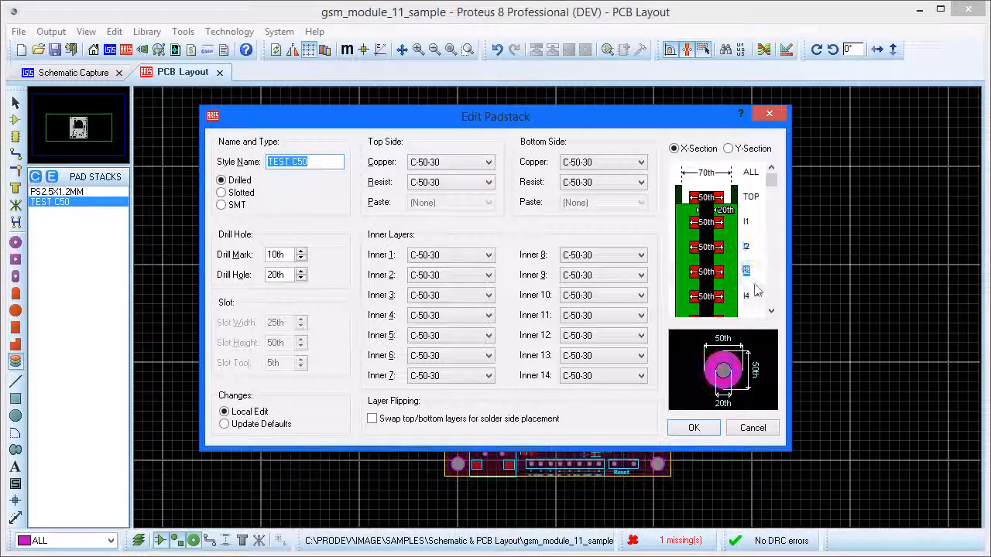
Assign C60-30 pads to the TEST C50 padstack's top copper and Inner 1 layers
{"action": "scroll", "scroll_direction": "down", "scroll_amount": 3}
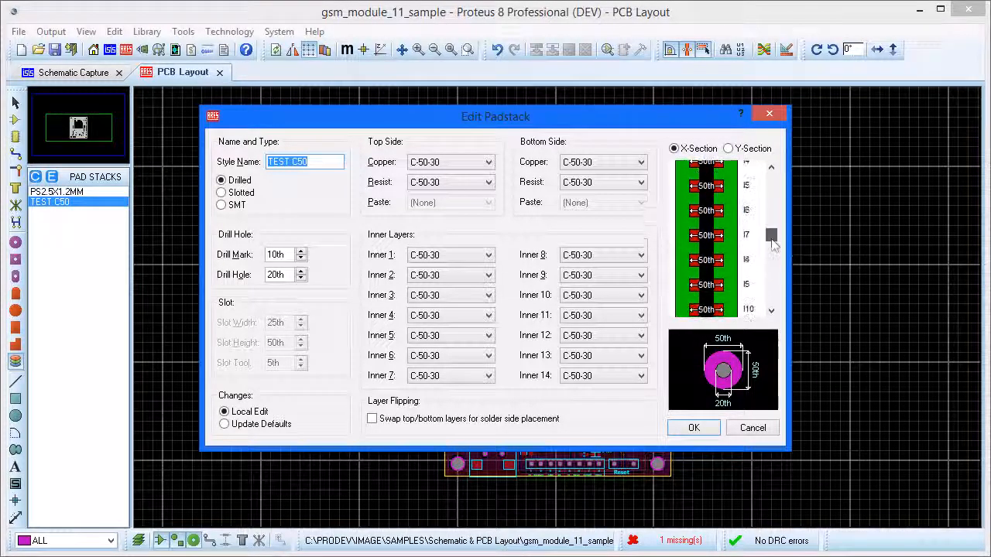
{"action": "left_click", "coordinate": [772, 232]}
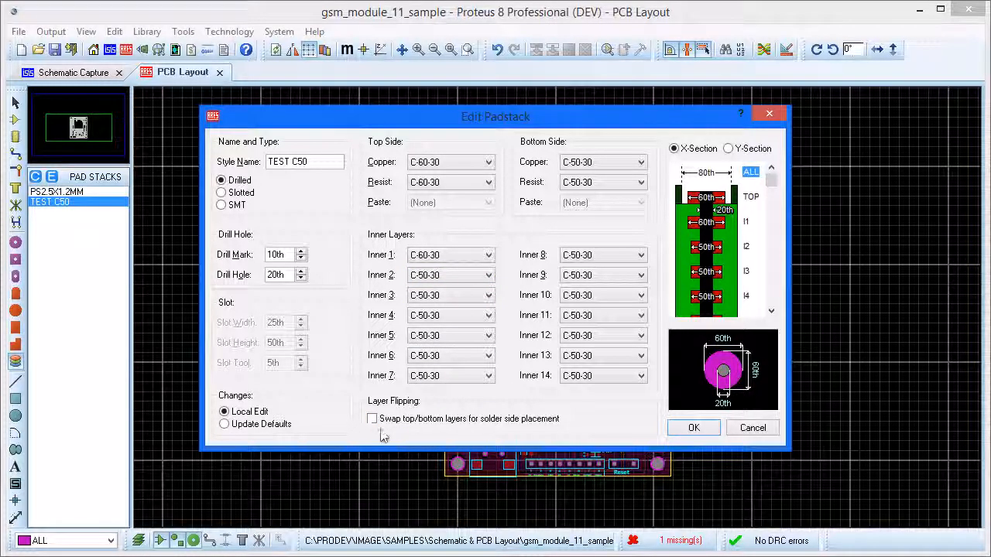
{"action": "mouse_move", "coordinate": [499, 440]}
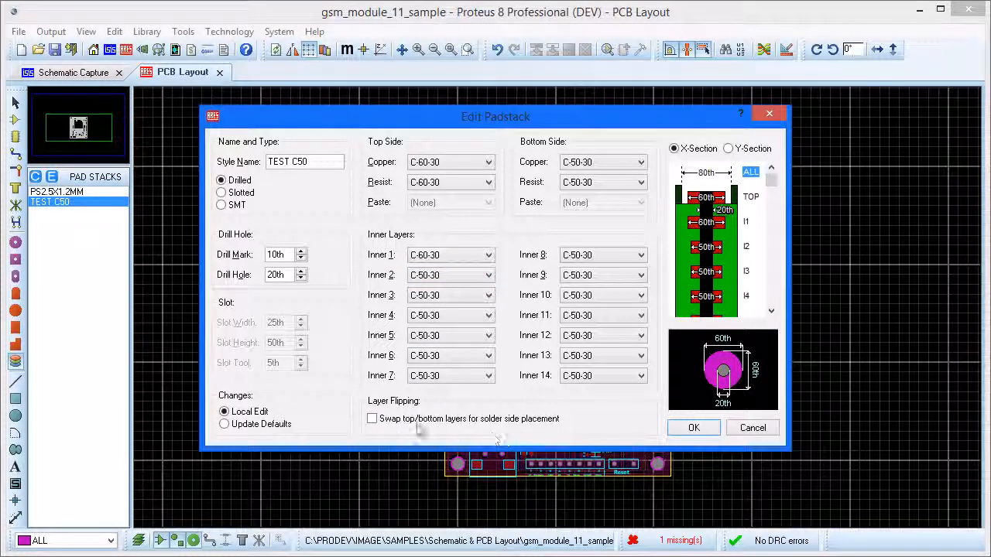
{"action": "mouse_move", "coordinate": [374, 432]}
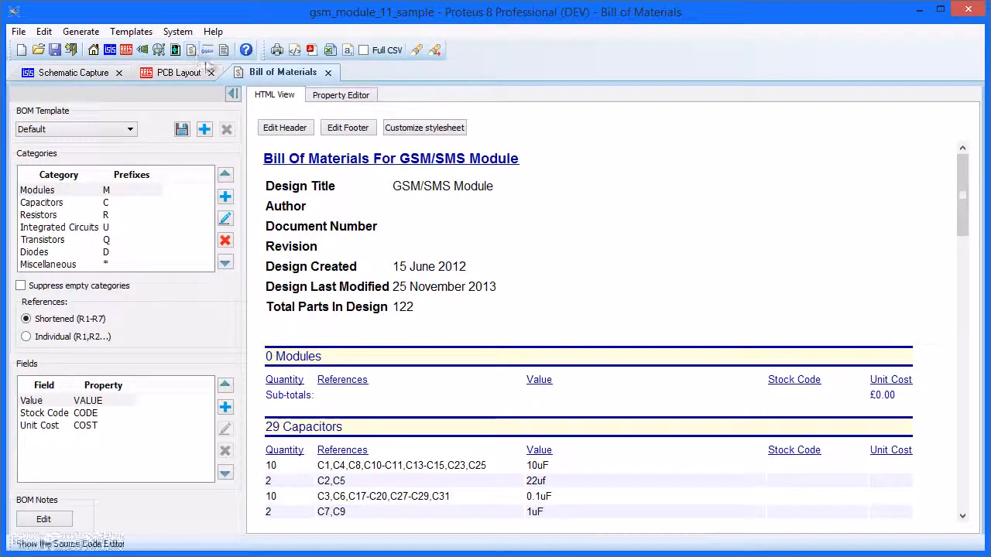
Show the GSM/SMS Module bill of materials in the Property Editor
{"action": "left_click", "coordinate": [341, 95]}
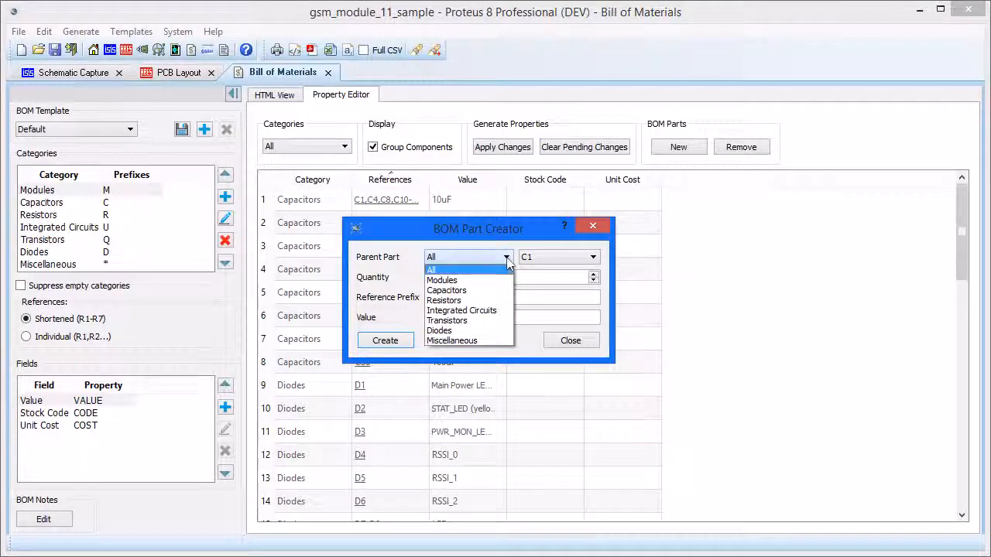
Add four Miscellaneous parts B1-B4 valued Bolts to the bill of materials
{"action": "left_click", "coordinate": [462, 309]}
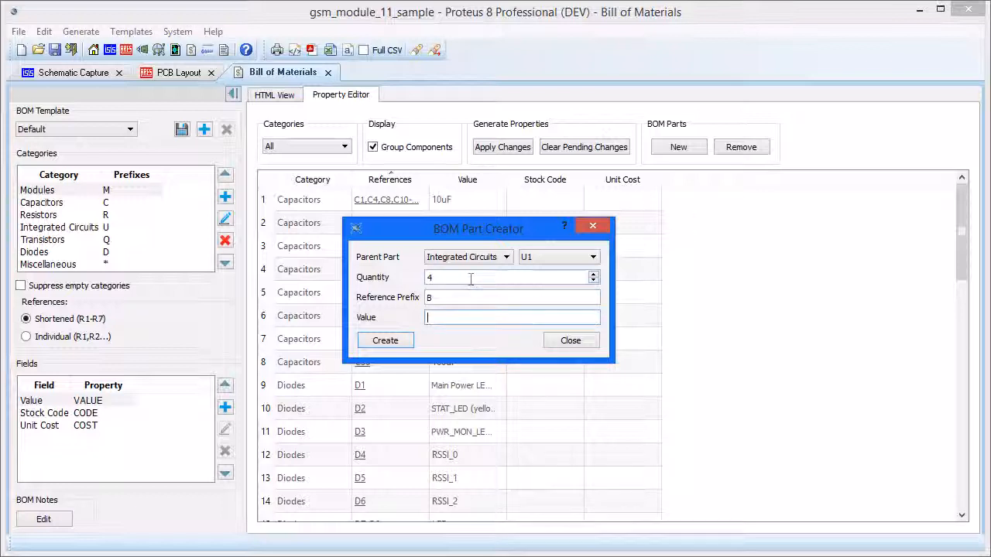
{"action": "type", "text": "Bolts"}
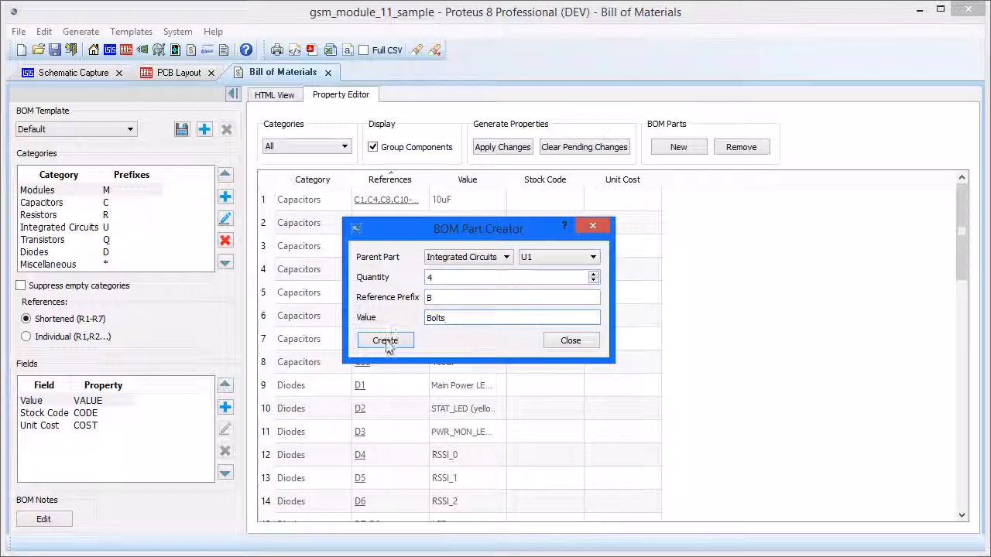
{"action": "left_click", "coordinate": [384, 341]}
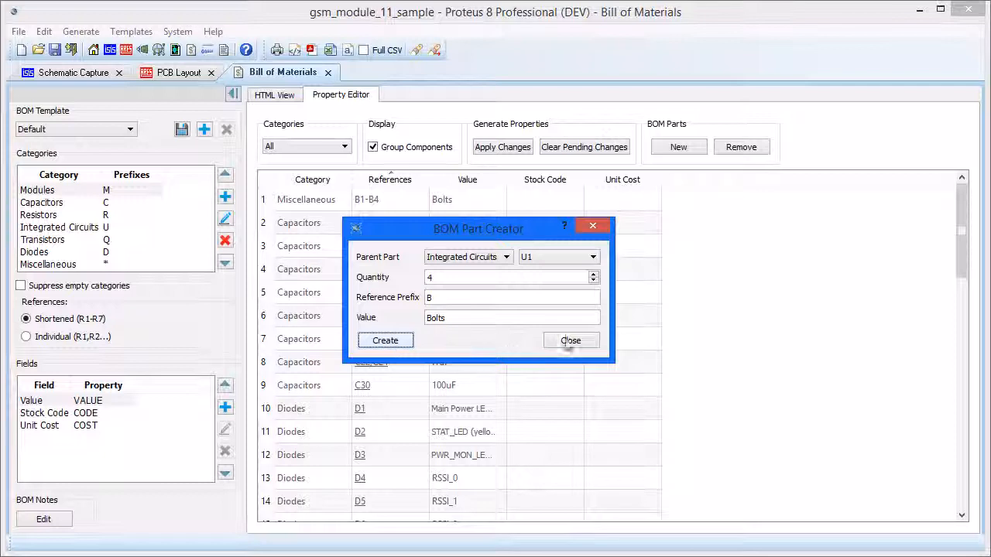
Give the Bolts a unit cost of 0.05 and apply the change to the BOM
{"action": "left_click", "coordinate": [570, 341]}
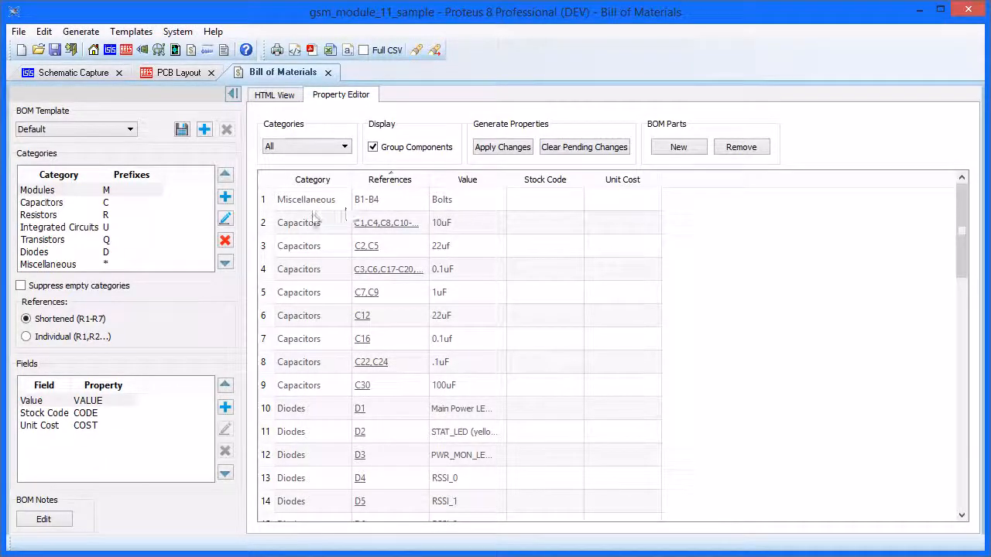
{"action": "left_click", "coordinate": [622, 198]}
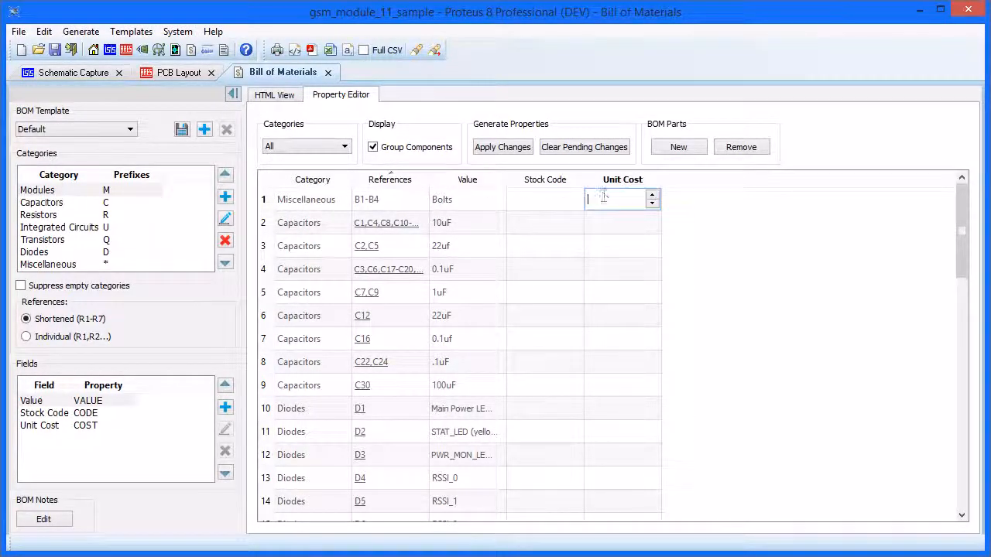
{"action": "left_click", "coordinate": [622, 198]}
{"action": "type", "text": "0.05"}
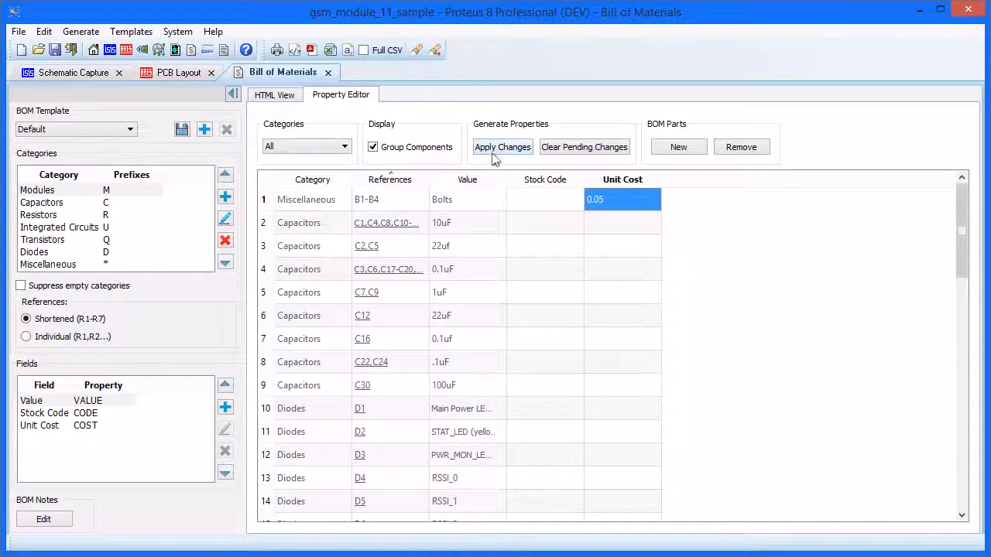
{"action": "left_click", "coordinate": [502, 147]}
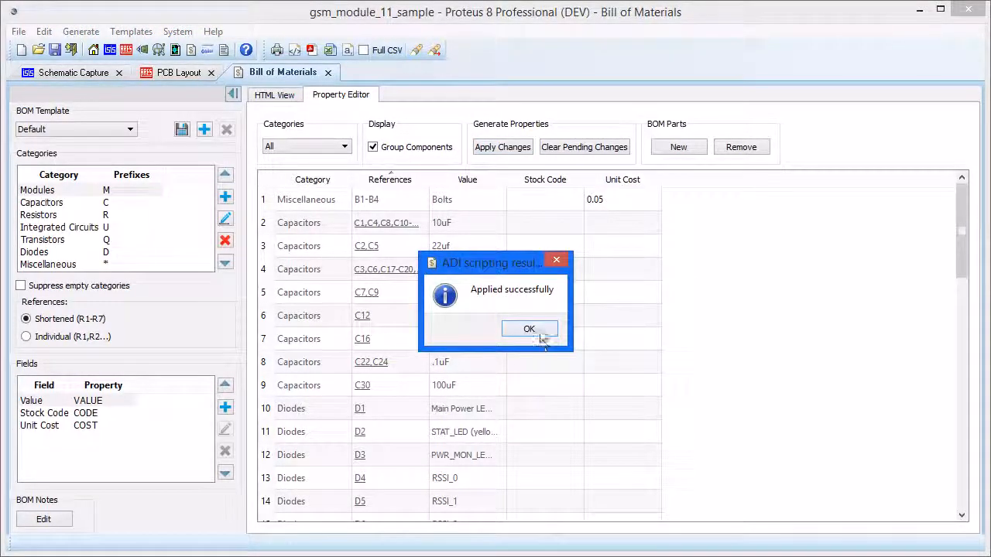
{"action": "left_click", "coordinate": [530, 328]}
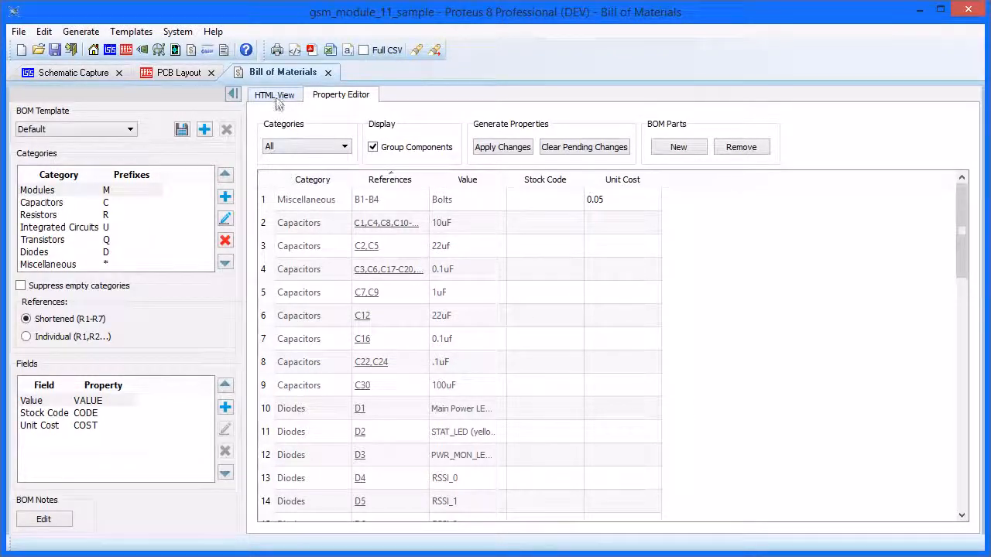
Show the HTML report's Miscellaneous section listing 4 Bolts at £0.05, sub-total £0.20
{"action": "left_click", "coordinate": [274, 94]}
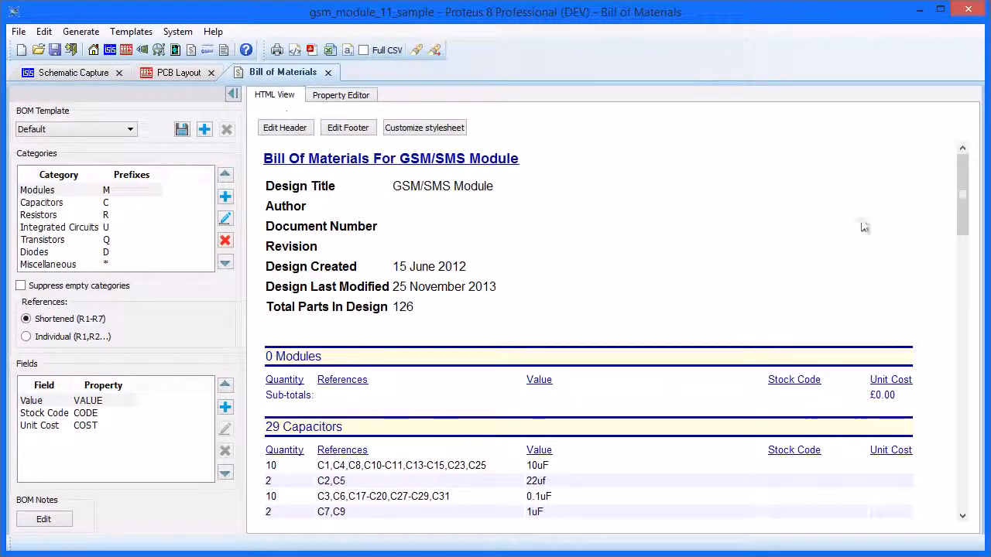
{"action": "scroll", "scroll_direction": "down", "scroll_amount": 3}
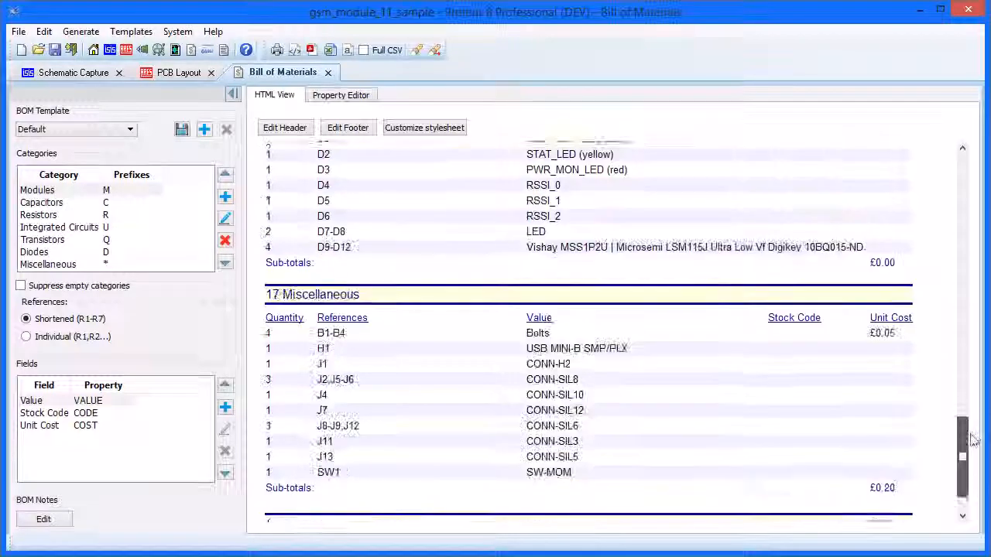
{"action": "scroll", "scroll_direction": "down", "scroll_amount": 3}
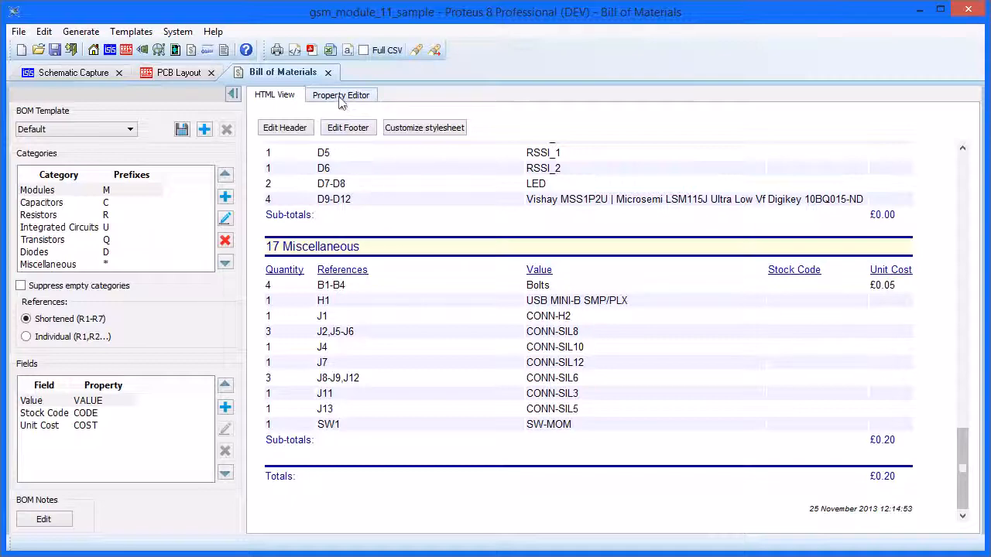
Remove the Bolts parts B1-B4 attached to U1 so no Miscellaneous row remains
{"action": "left_click", "coordinate": [341, 94]}
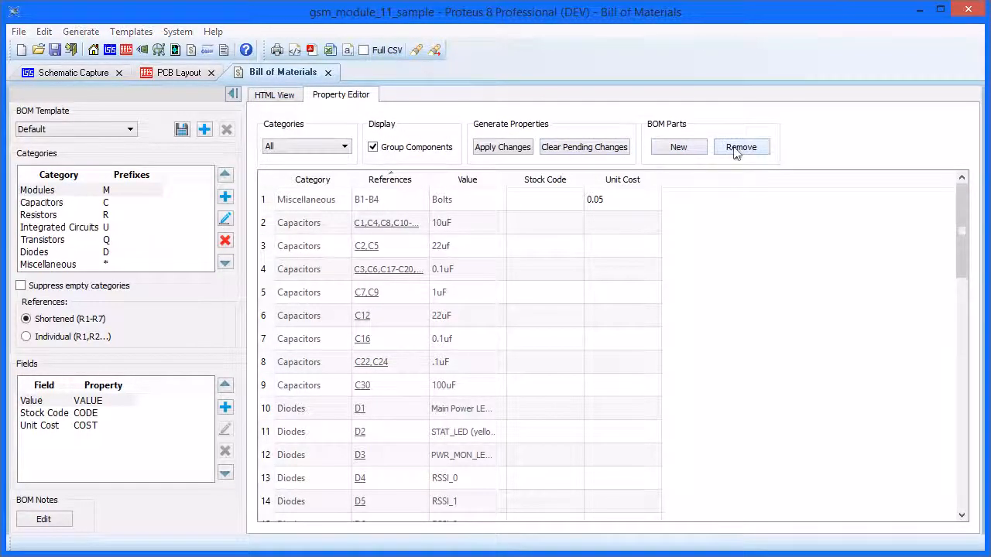
{"action": "left_click", "coordinate": [740, 147]}
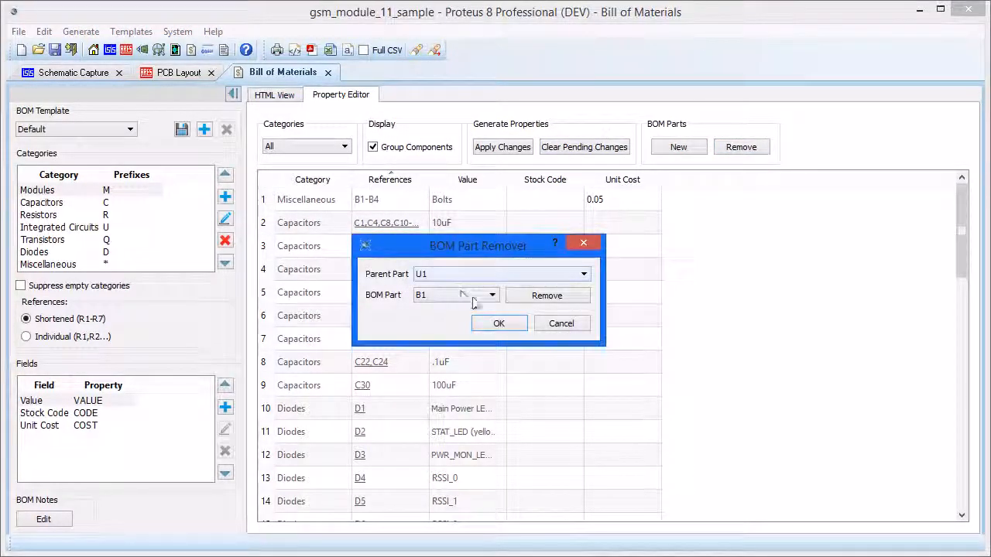
{"action": "left_click", "coordinate": [491, 294]}
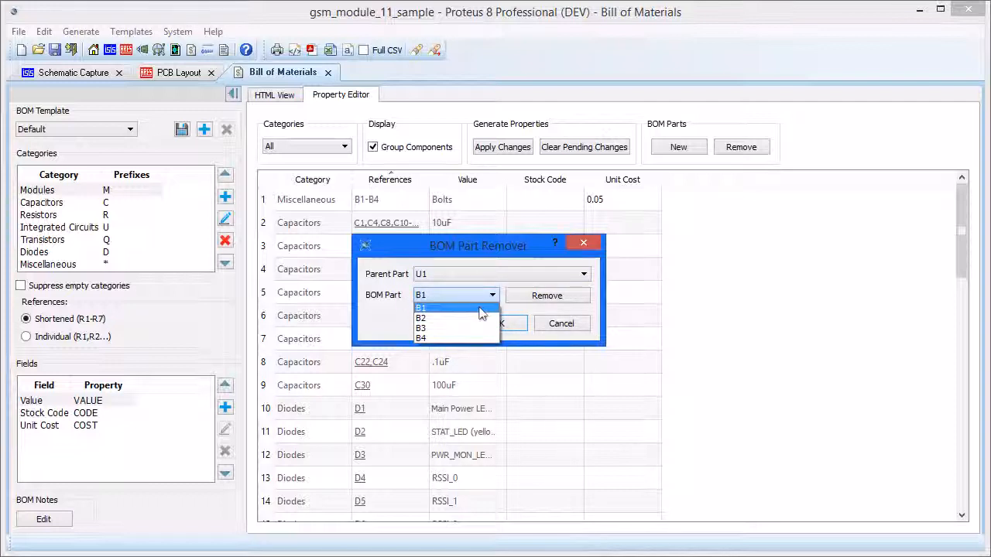
{"action": "left_click", "coordinate": [421, 317]}
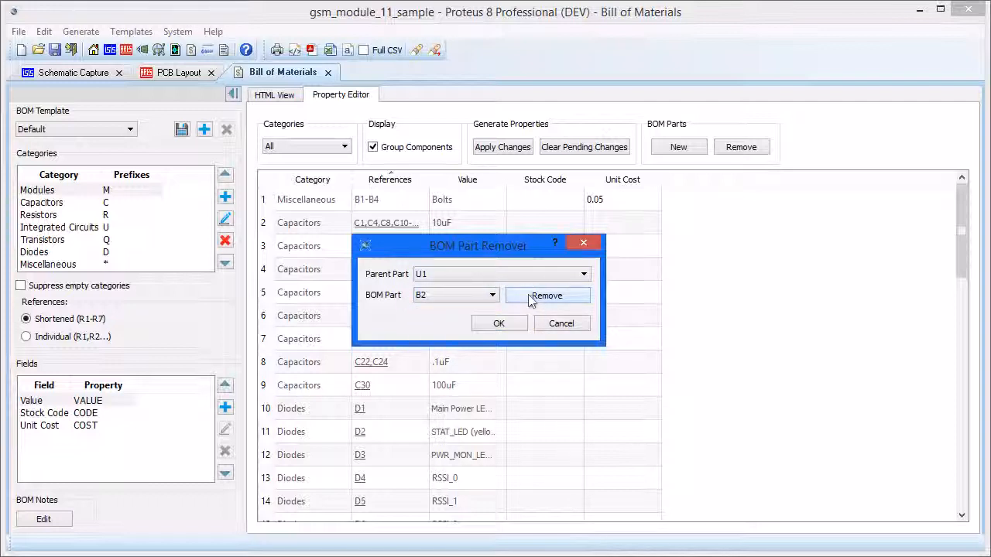
{"action": "left_click", "coordinate": [547, 294]}
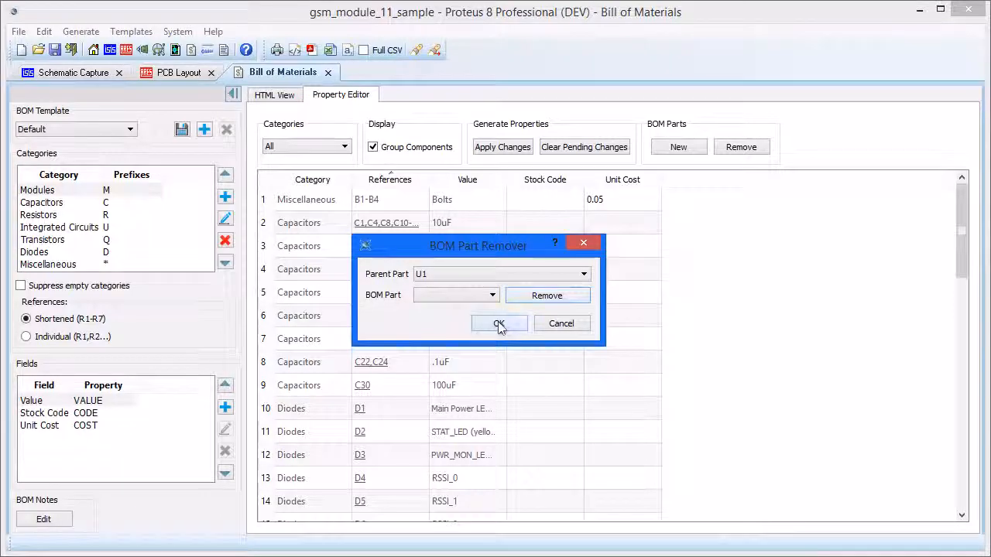
{"action": "left_click", "coordinate": [499, 324]}
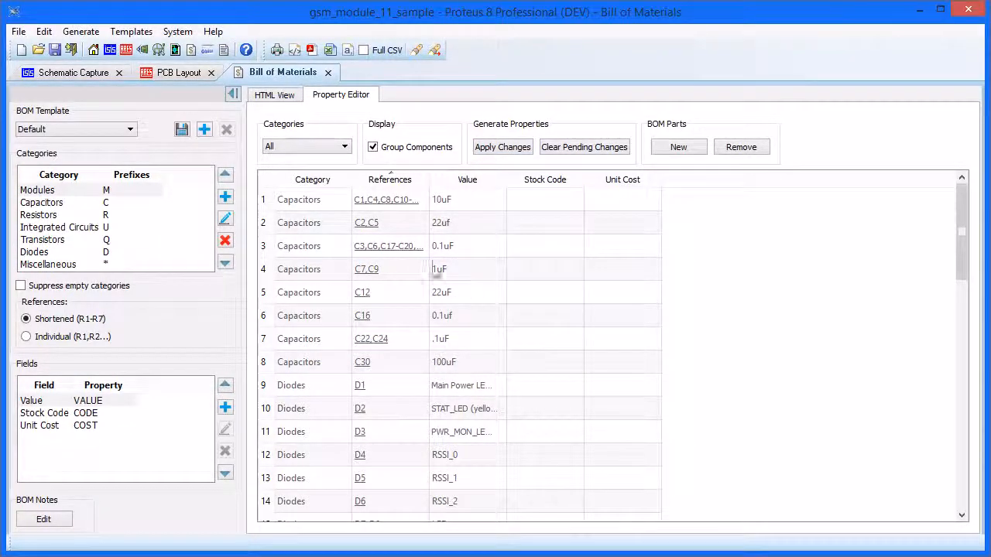
Switch to the HTML report view, toggle the Options panel off and on, then close the BOM
{"action": "left_click", "coordinate": [274, 95]}
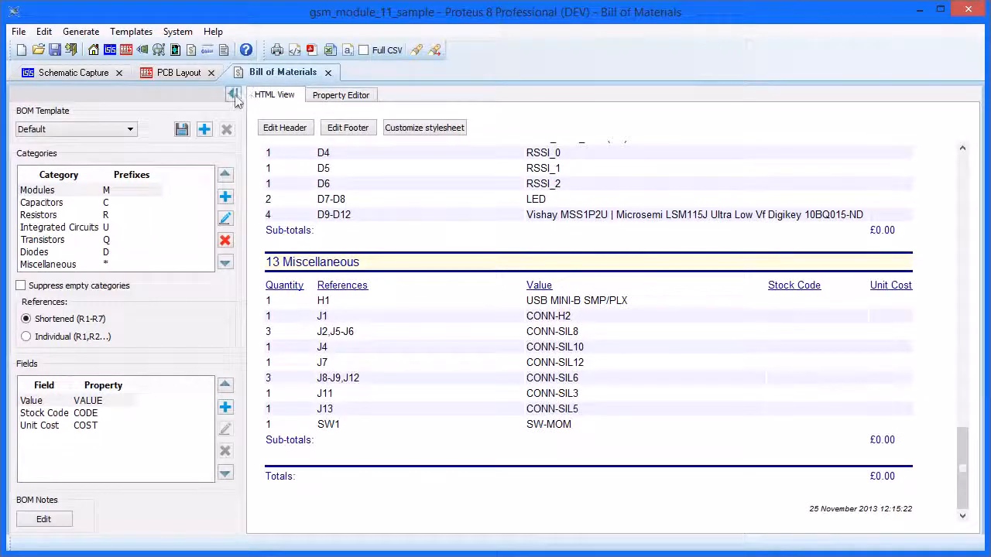
{"action": "left_click", "coordinate": [234, 94]}
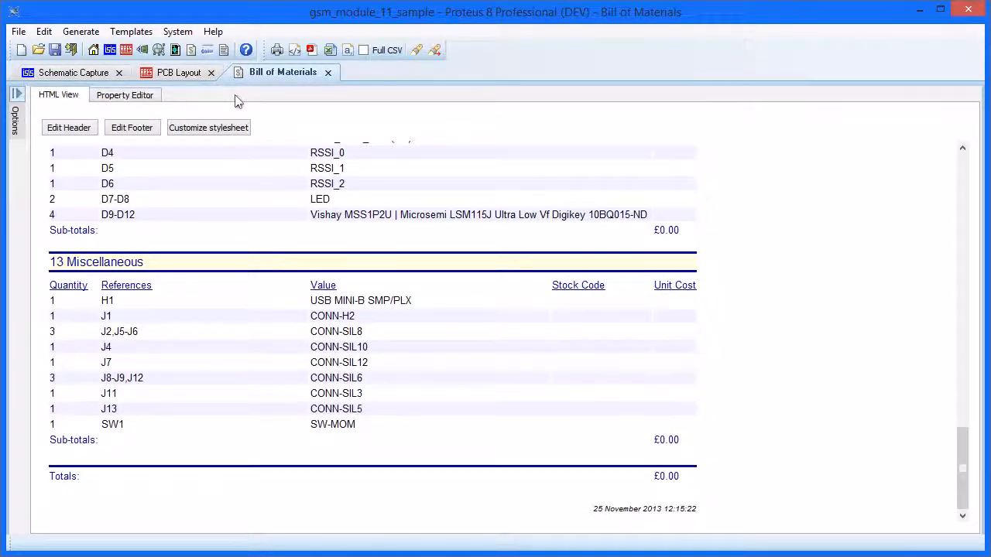
{"action": "left_click", "coordinate": [16, 94]}
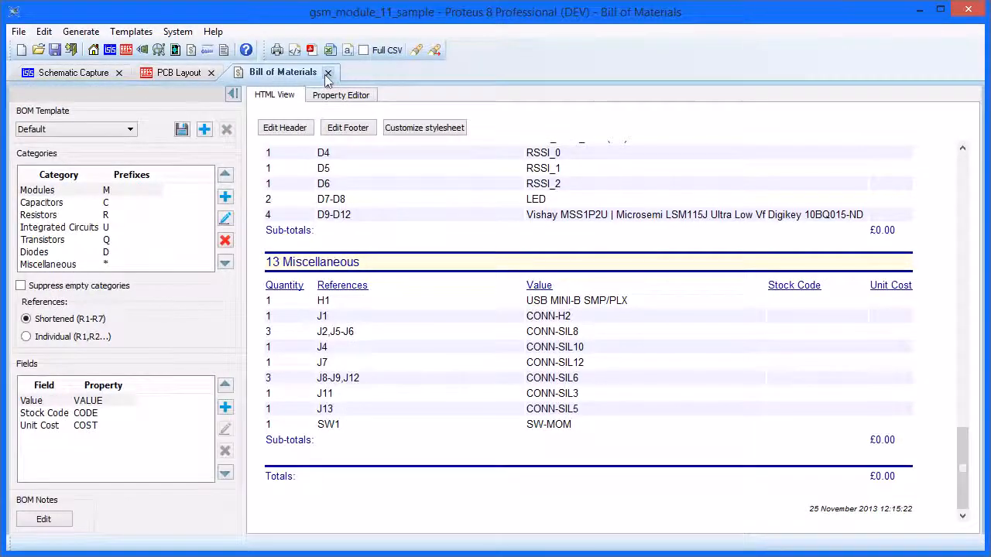
{"action": "left_click", "coordinate": [328, 73]}
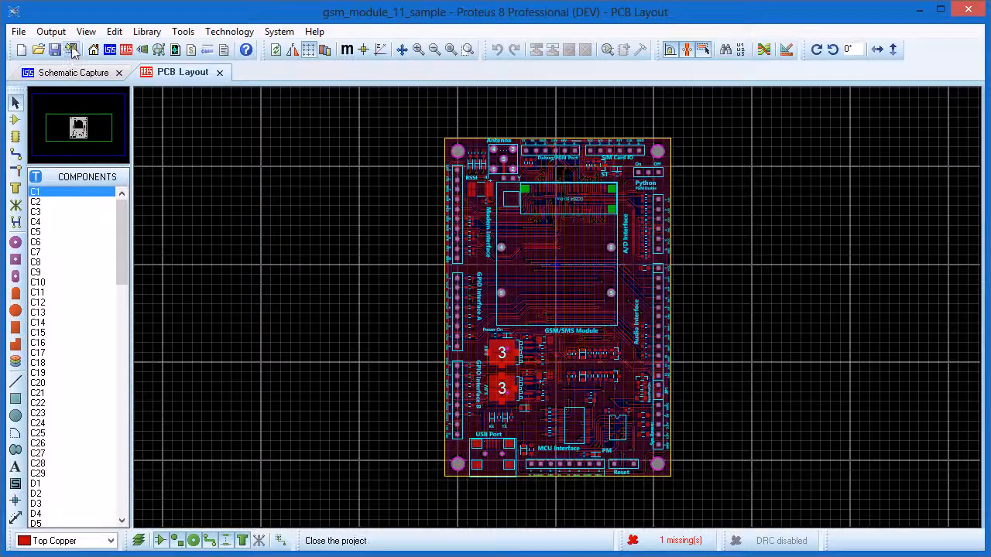
Close the GSM project and start a new project named Demo, keeping the default schematic template
{"action": "left_click", "coordinate": [22, 48]}
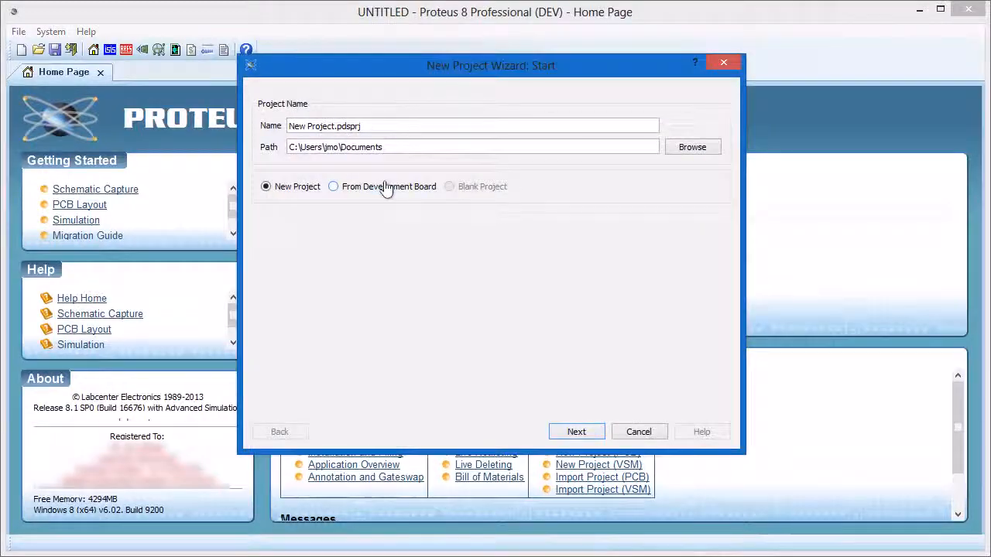
{"action": "type", "text": "Demo"}
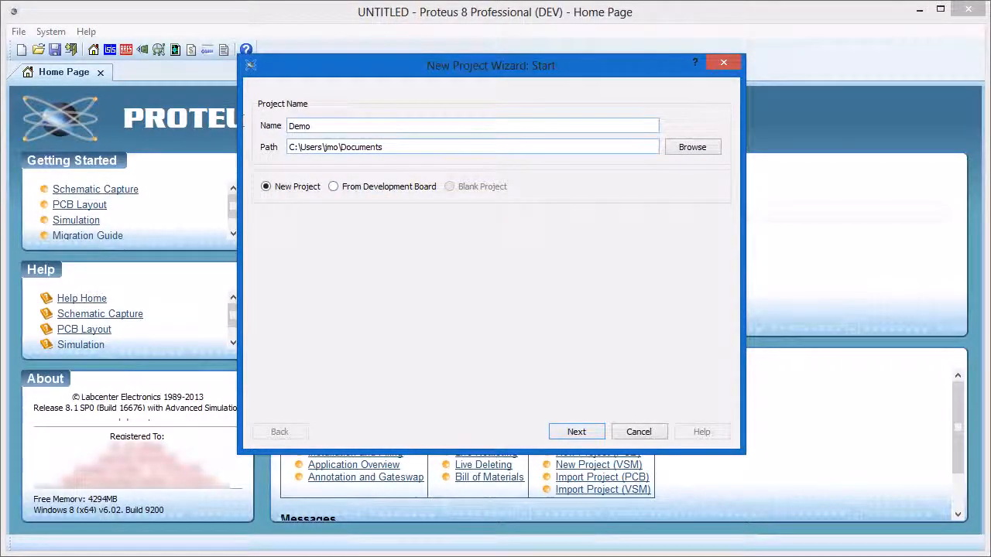
{"action": "left_click", "coordinate": [576, 430]}
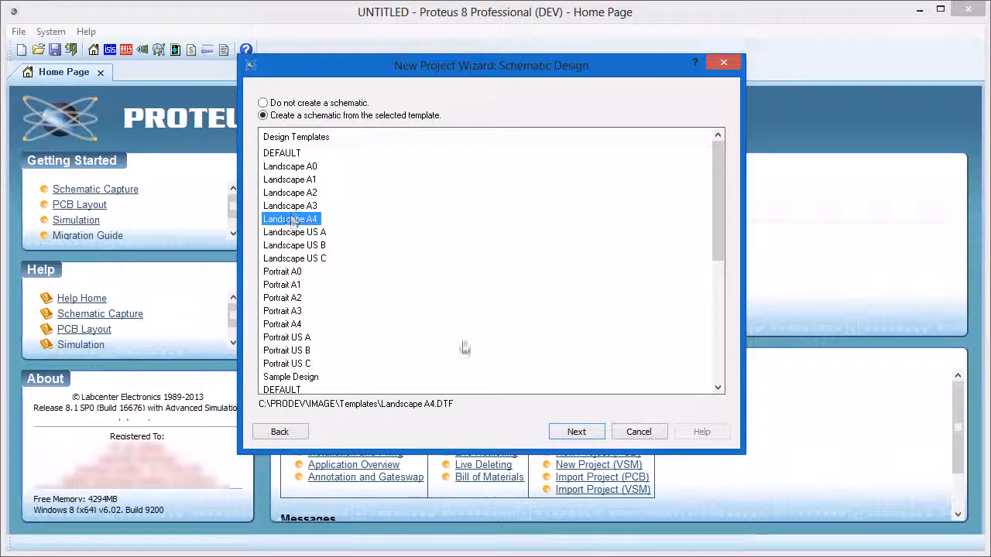
{"action": "left_click", "coordinate": [576, 431]}
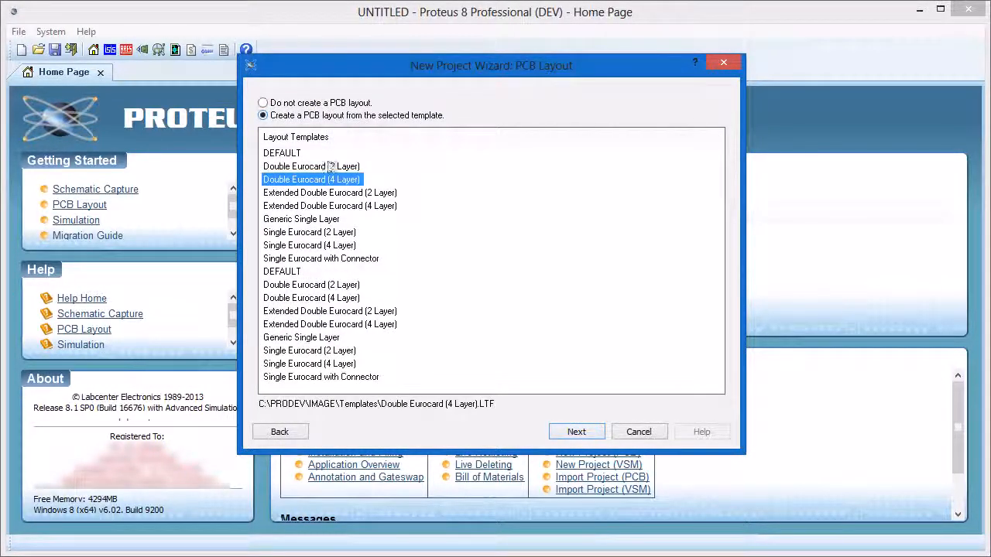
Choose the Double Eurocard (4 Layer) board, rename the inner coppers Ground and Power, and finish
{"action": "left_click", "coordinate": [576, 430]}
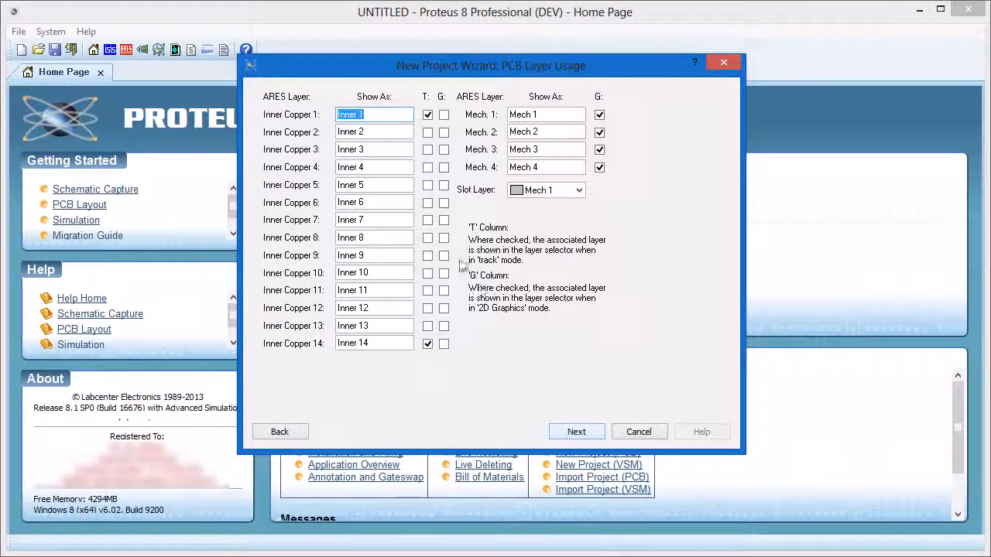
{"action": "type", "text": "Ground"}
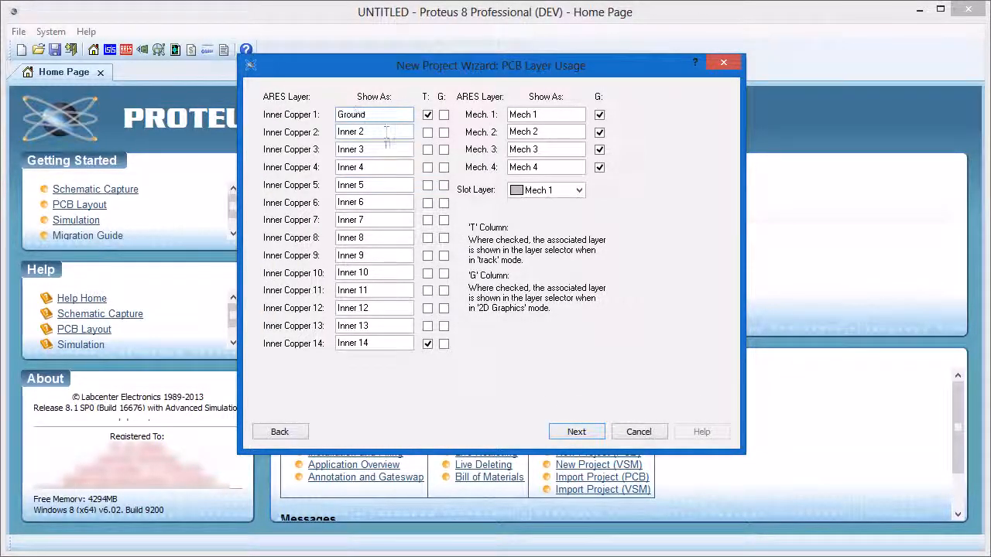
{"action": "type", "text": "Power"}
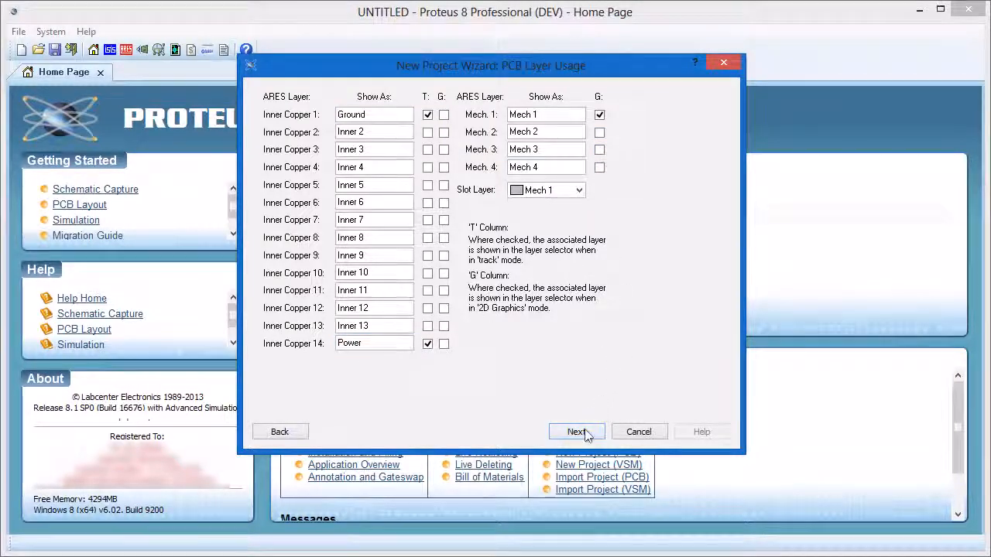
{"action": "left_click", "coordinate": [576, 431]}
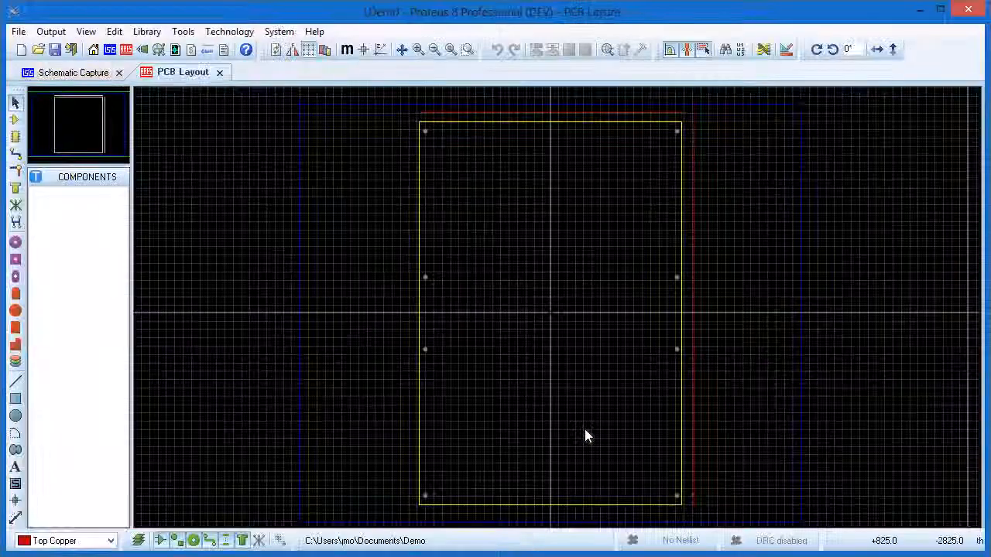
Enter Track Mode and drop down the layer selector listing the Ground inner layer
{"action": "left_click", "coordinate": [15, 155]}
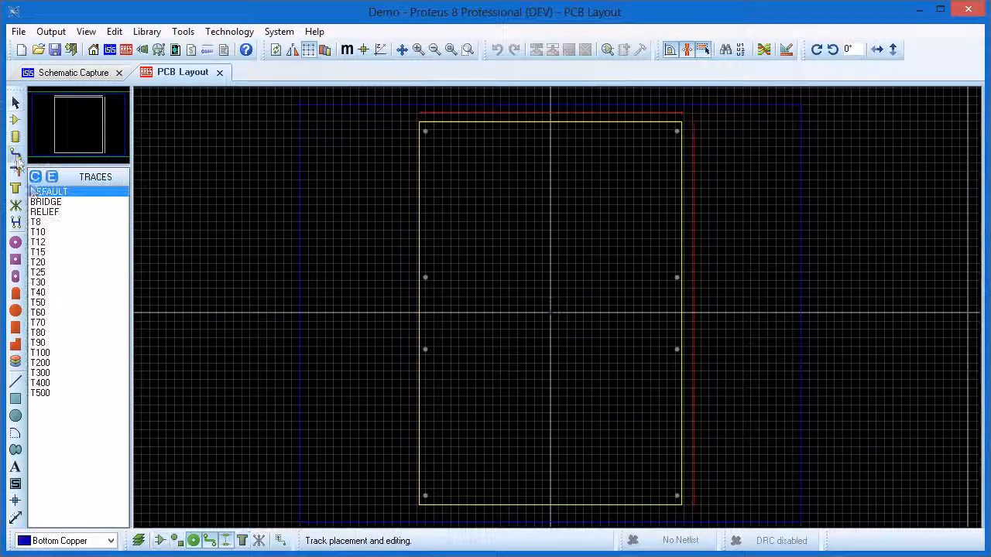
{"action": "left_click", "coordinate": [111, 540]}
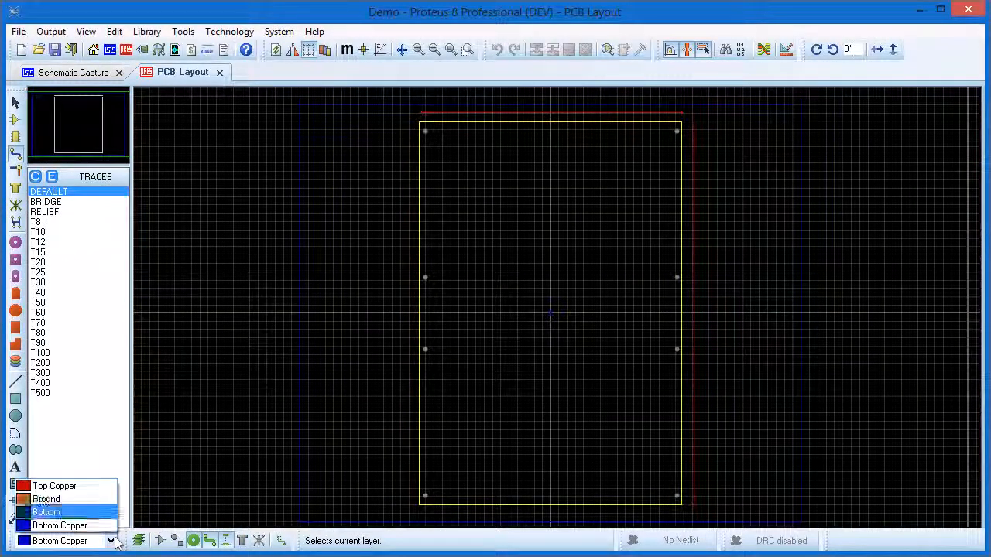